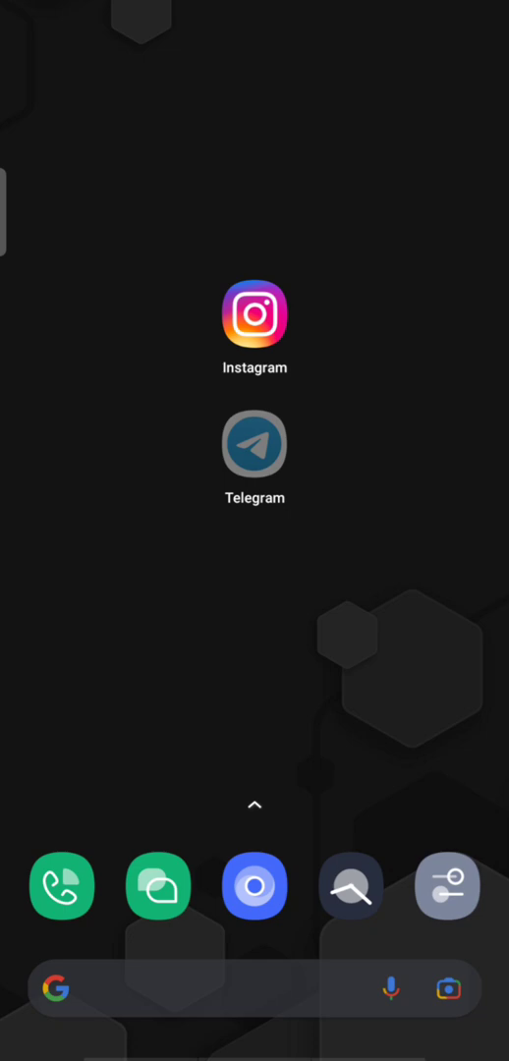
Launch Telegram from the home screen into the instaSaver bot chat.
{"action": "left_click", "coordinate": [254, 446]}
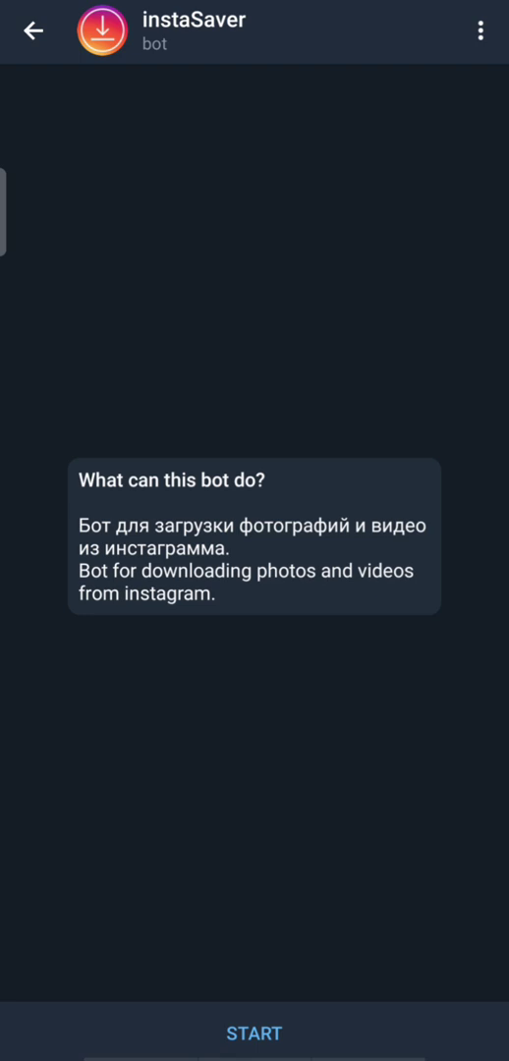
Start the instaSaver bot and copy the cat reel's Instagram link.
{"action": "left_click", "coordinate": [253, 1033]}
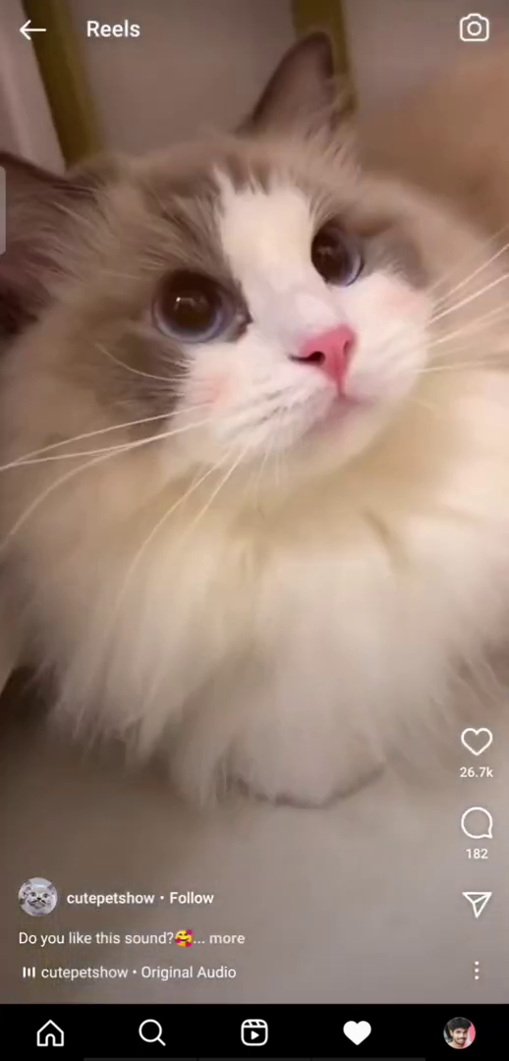
{"action": "left_click", "coordinate": [477, 901]}
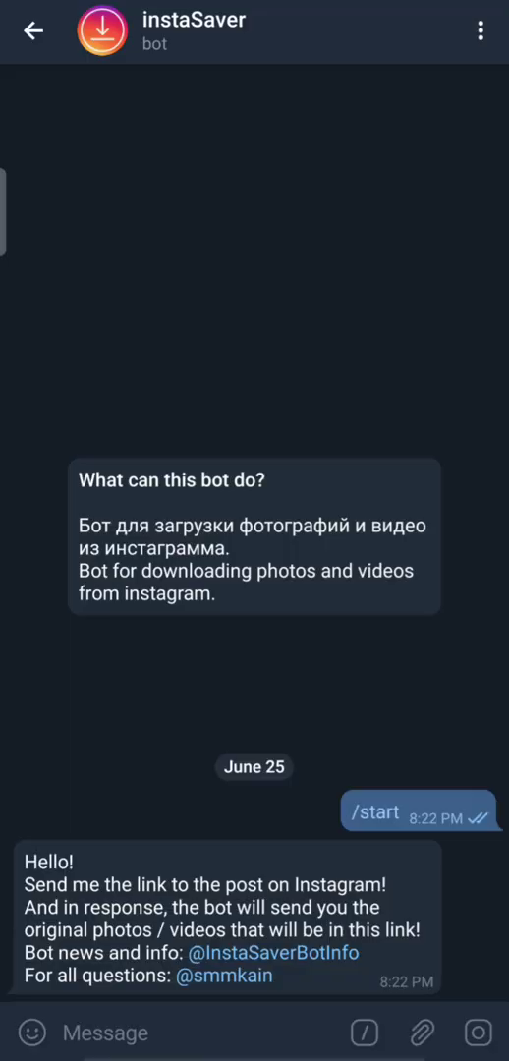
Send the cat reel link (CPe2dPZjA47) to instaSaver and download the returned 8-second video.
{"action": "type", "text": "https://www.instagram.com/reel/CPe2dPZjA47/?utm_medium=copy_link"}
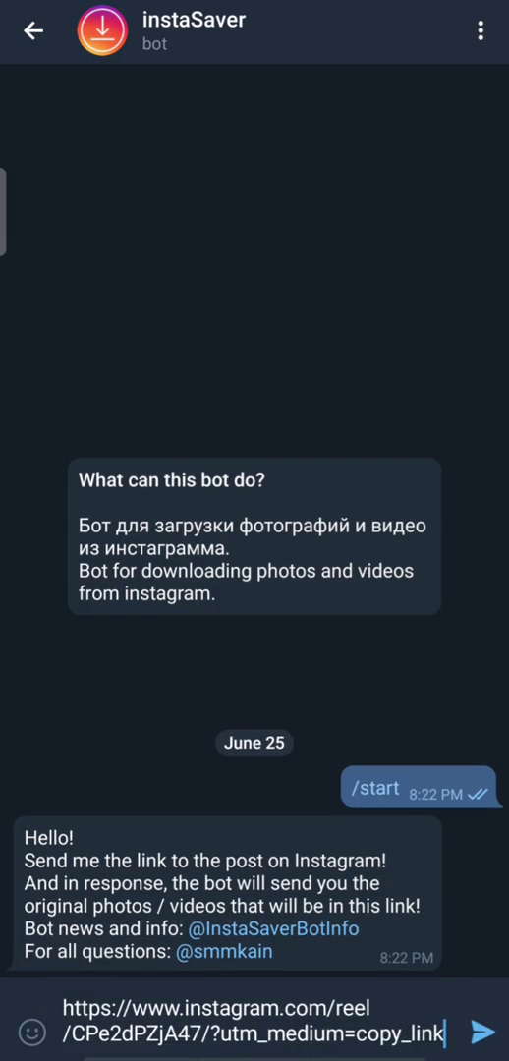
{"action": "left_click", "coordinate": [481, 1033]}
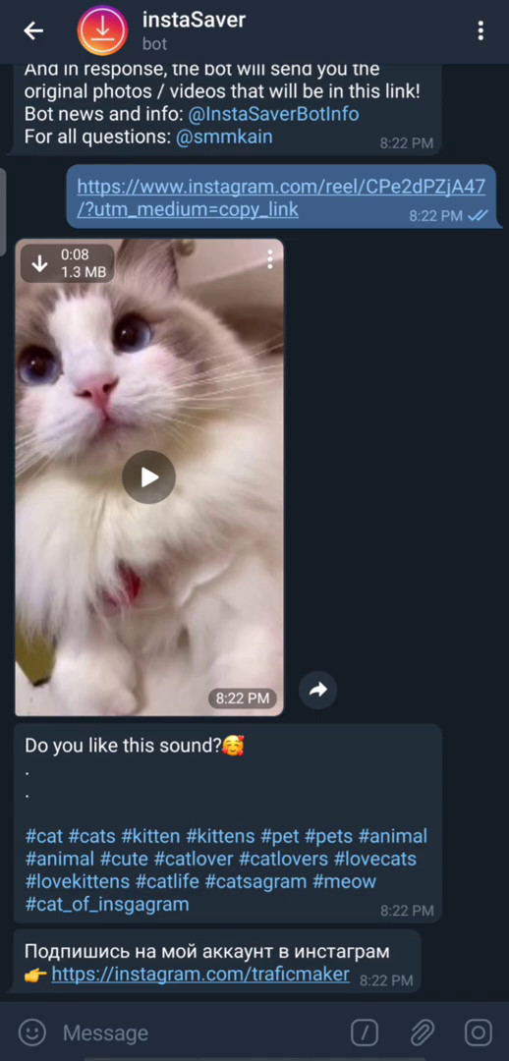
{"action": "left_click", "coordinate": [148, 477]}
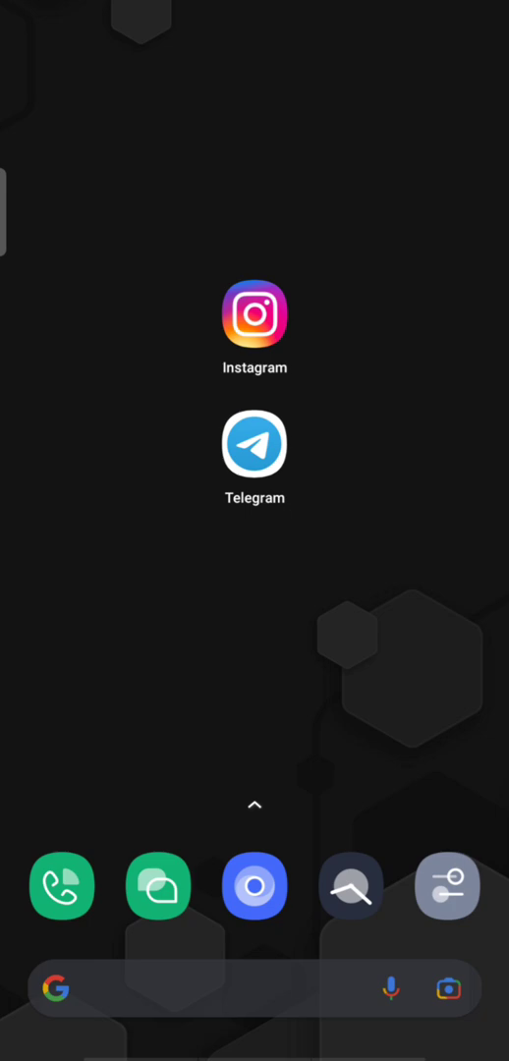
Send the second Instagram post link to instaSaver and download its 26-second video.
{"action": "left_click", "coordinate": [254, 317]}
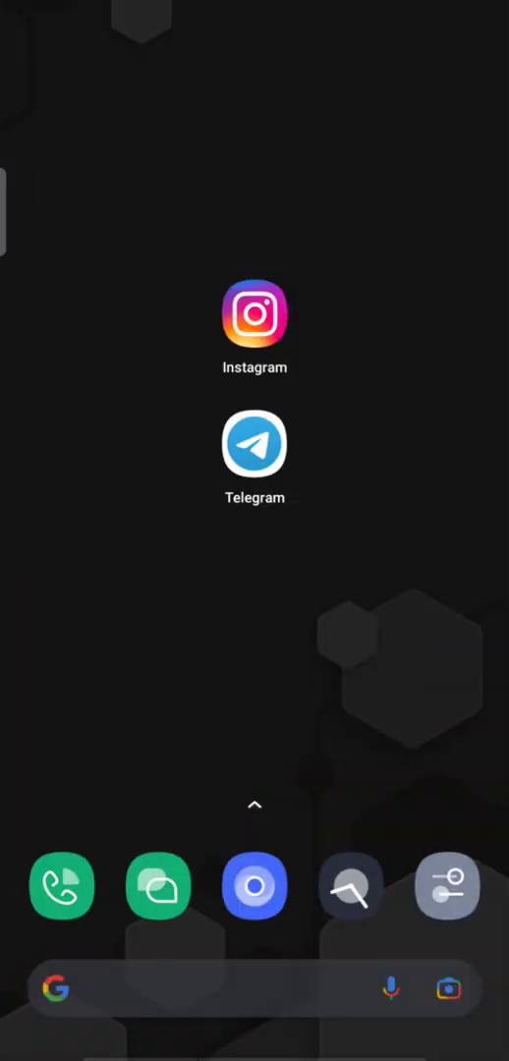
{"action": "left_click", "coordinate": [254, 448]}
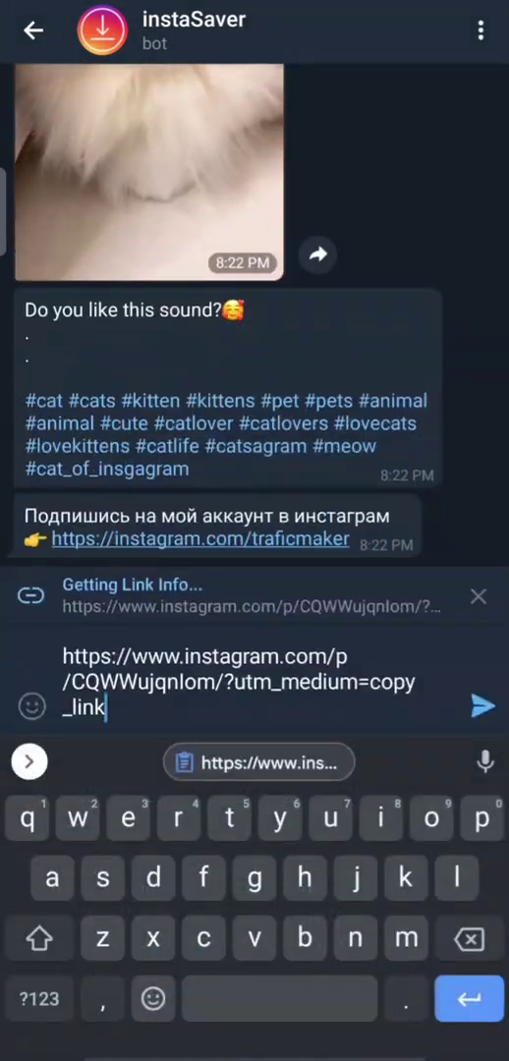
{"action": "left_click", "coordinate": [478, 706]}
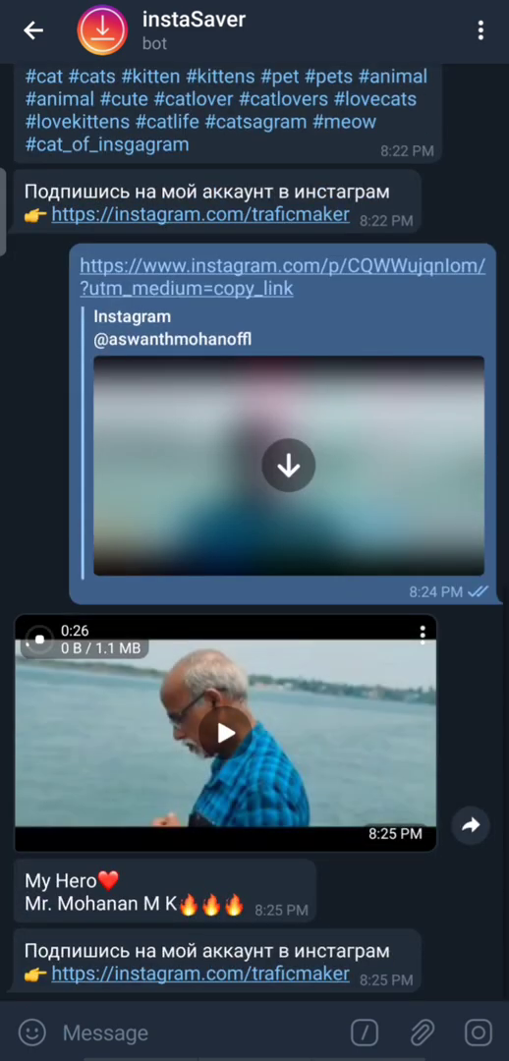
{"action": "left_click", "coordinate": [226, 733]}
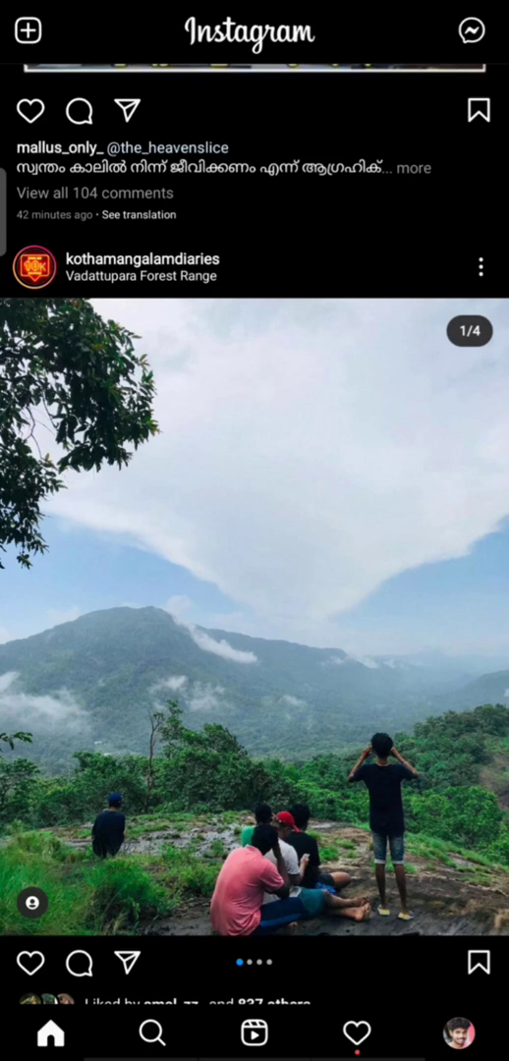
Copy the link of the kothamangaladiaries Vadattupara Forest Range photo post.
{"action": "left_click", "coordinate": [480, 266]}
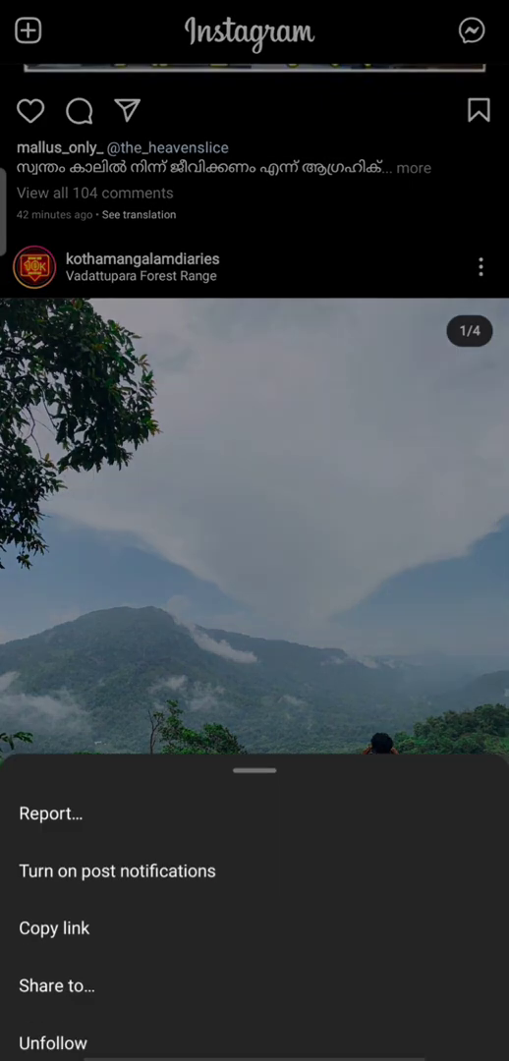
{"action": "left_click", "coordinate": [54, 926]}
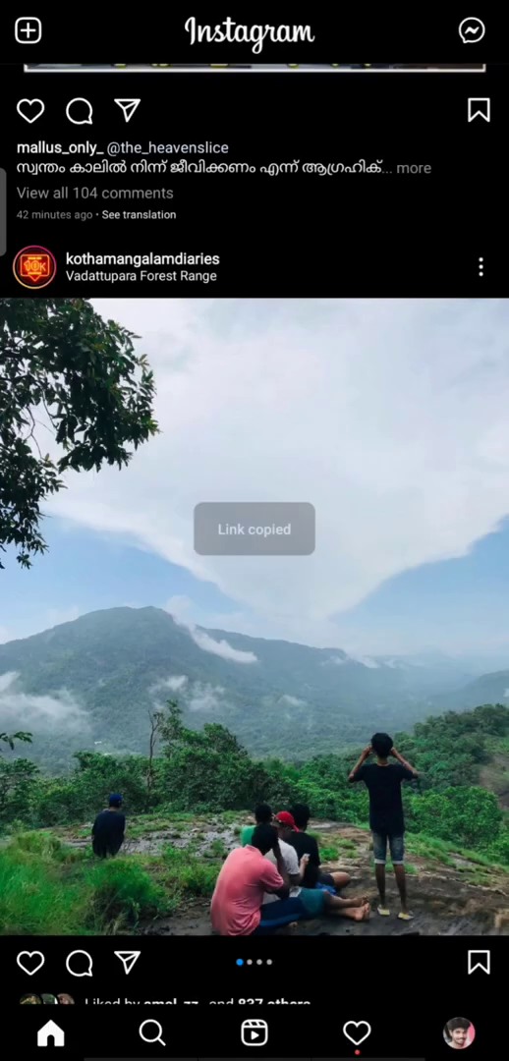